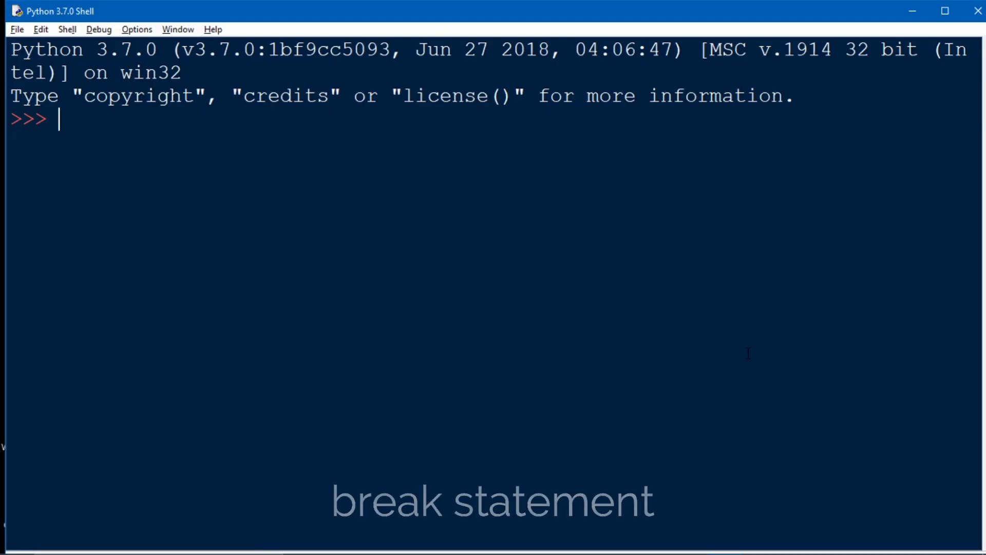
- Draft a counting loop: i = 1, while (i<=50), print(i), i=i+1
text(i =)
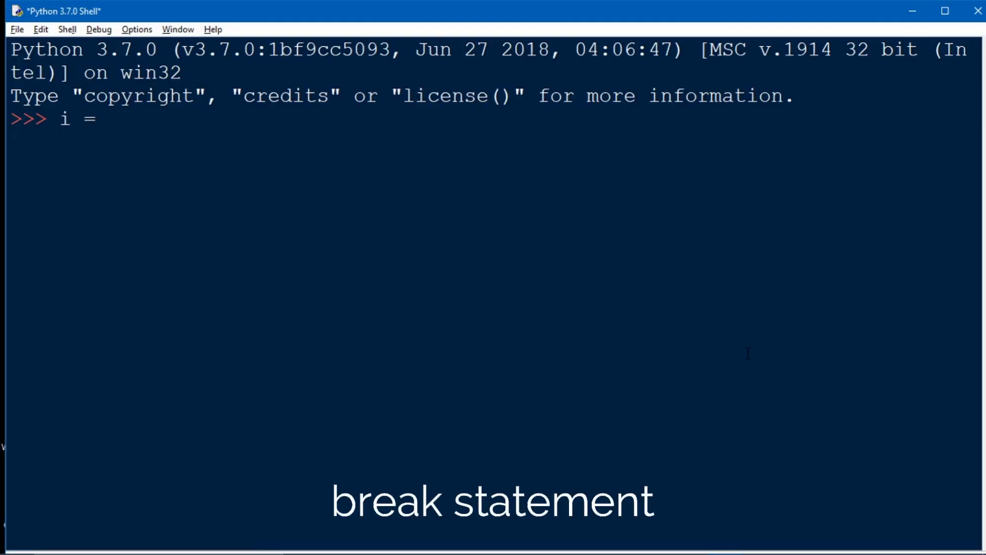
text(1)
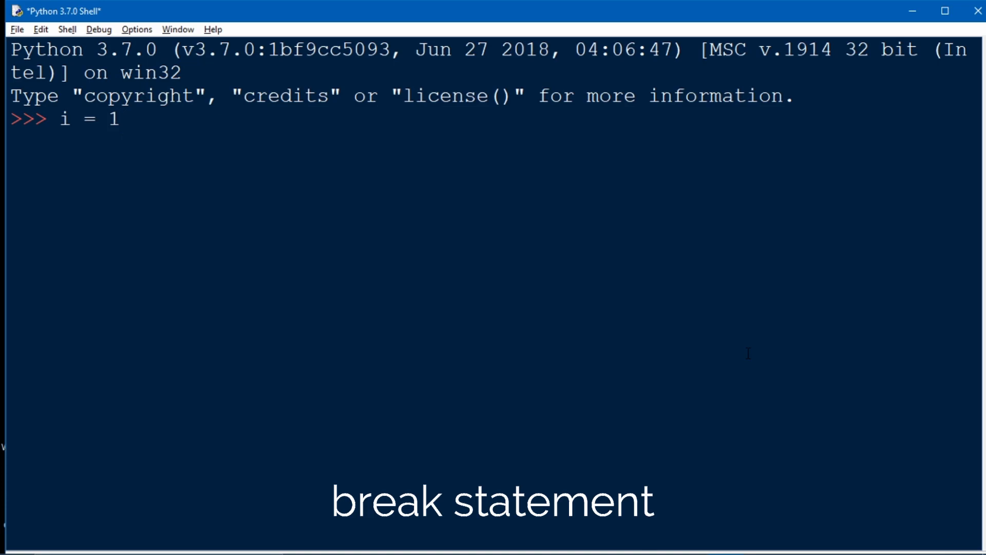
text(wh)
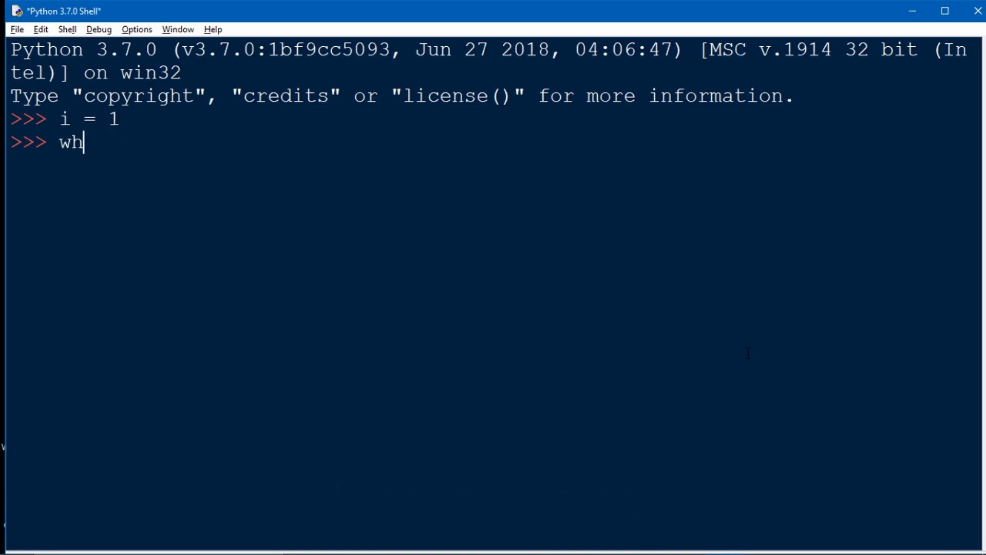
text(ile)
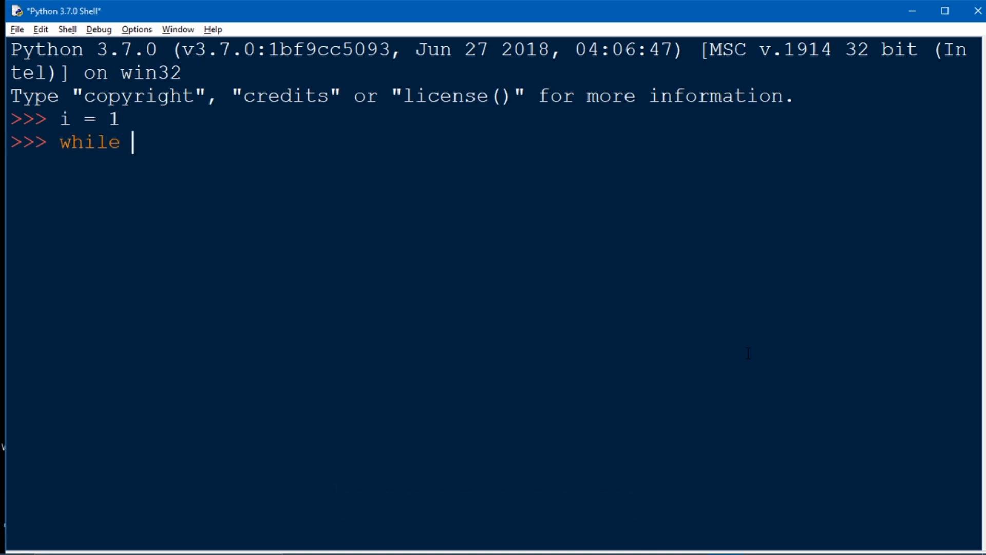
text((i)
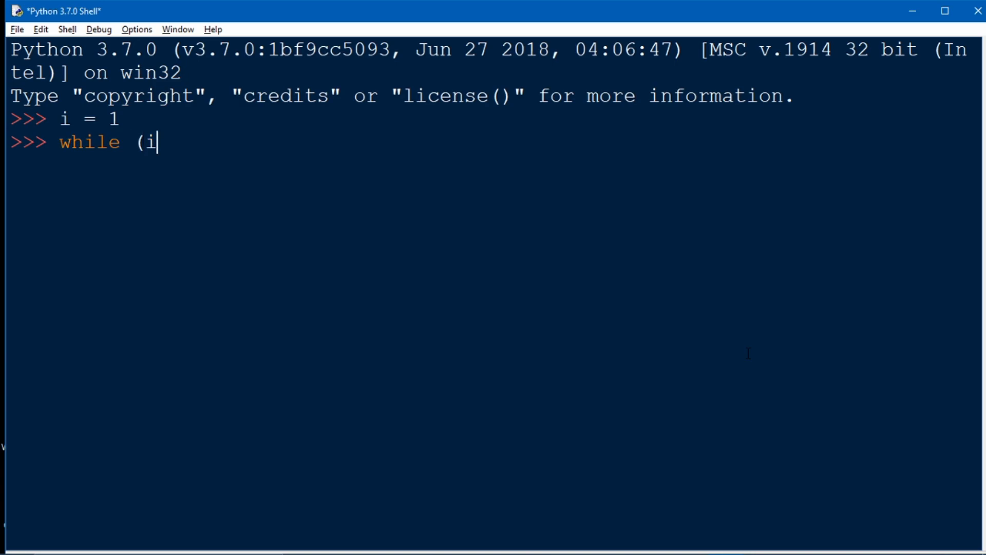
text(<)
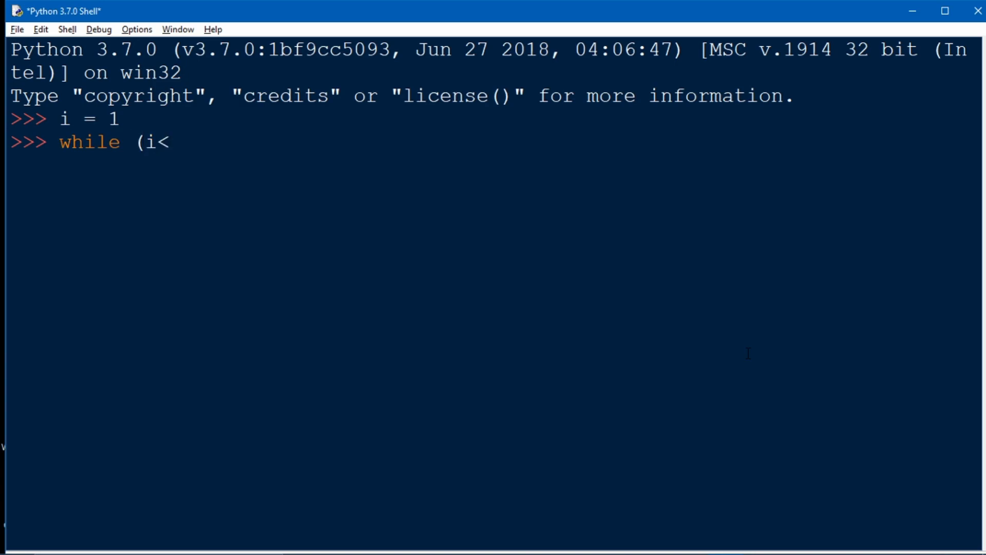
text(=5)
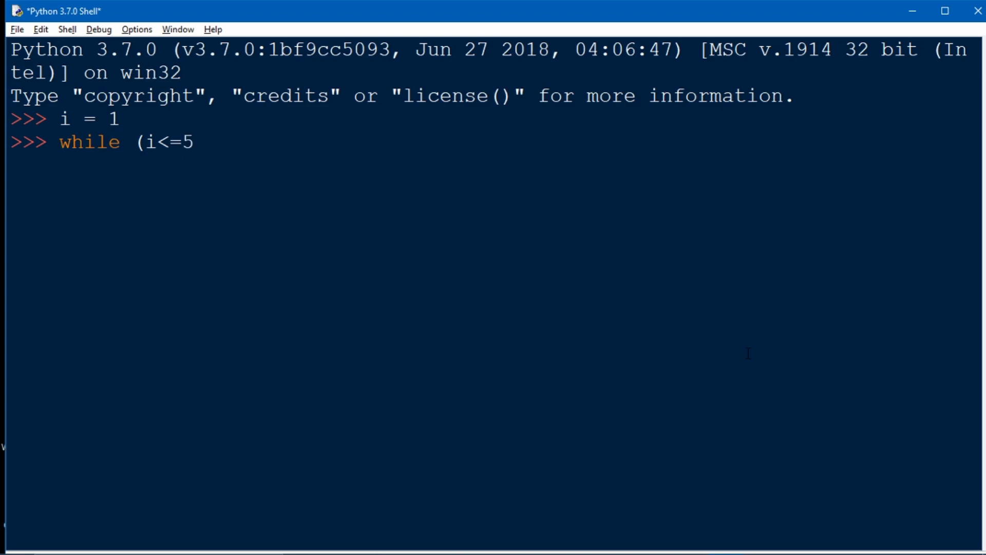
text(0):)
text(print)
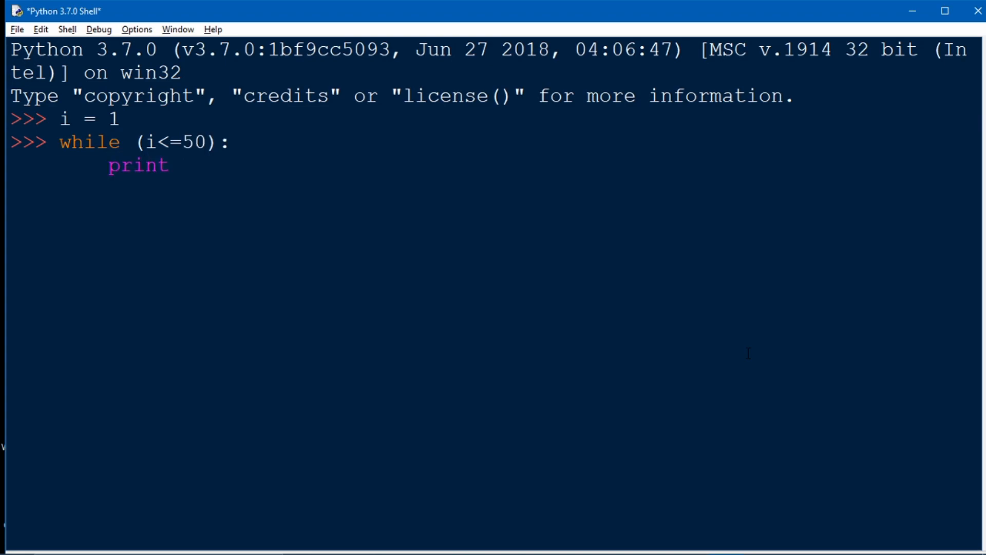
text((i))
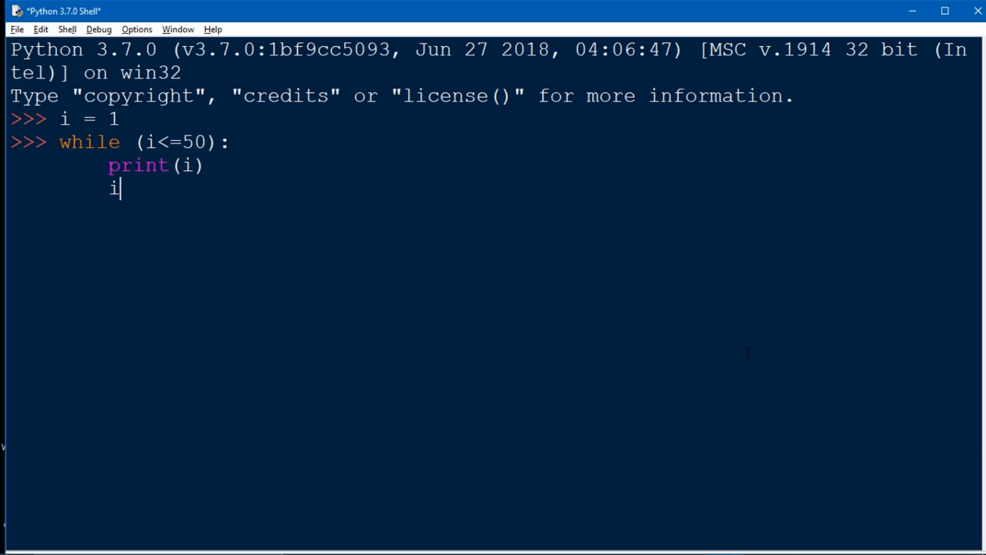
text(=i+1)
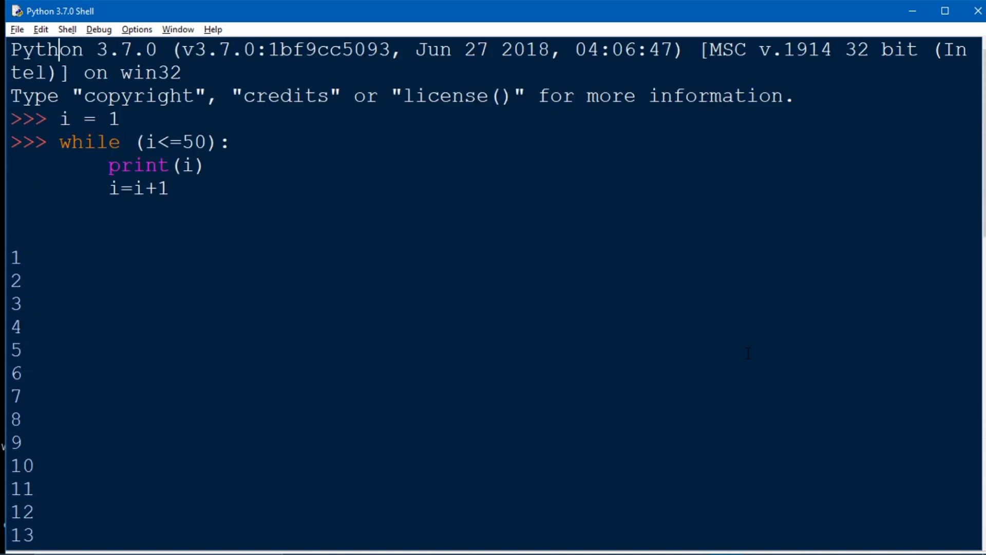
scroll(down, 3)
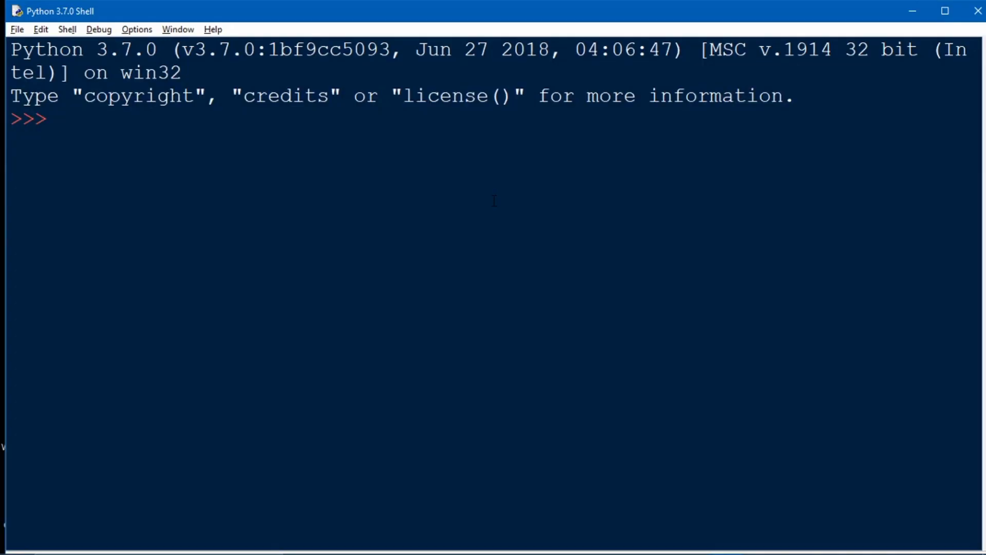
- Enter i=1 and while (i<=50) with if i==25: break and i+=1, and run it
text(i=1)
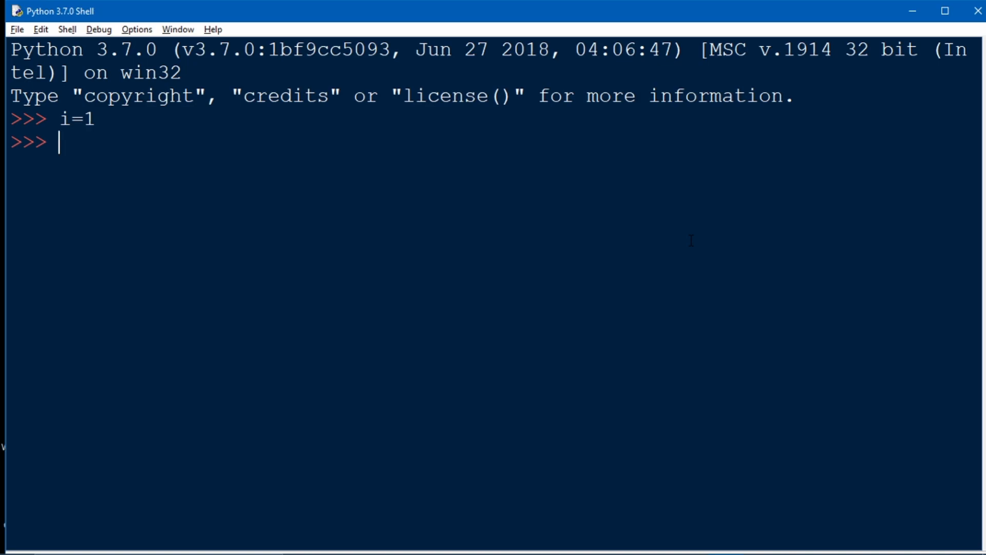
text(while)
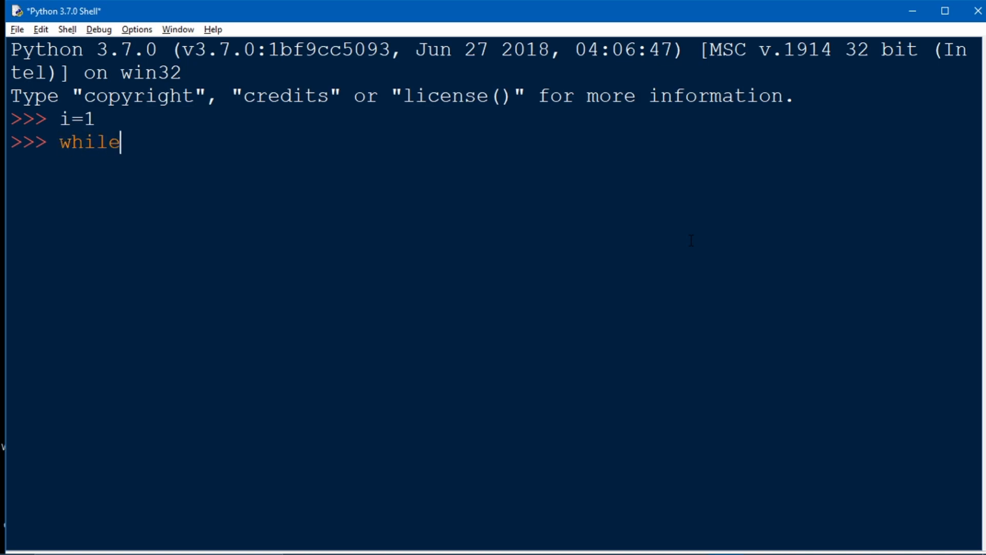
text((i<=50))
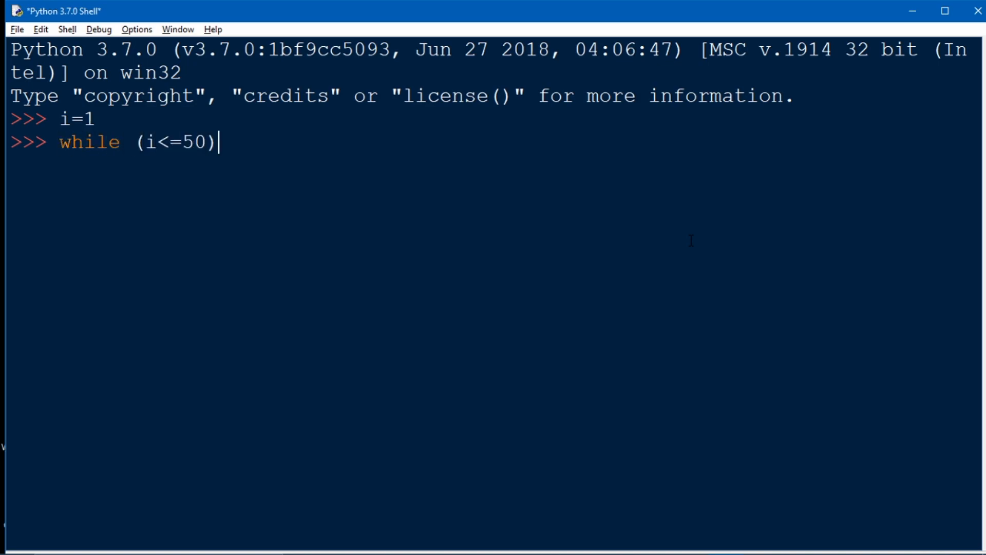
text(:)
text(print(i)
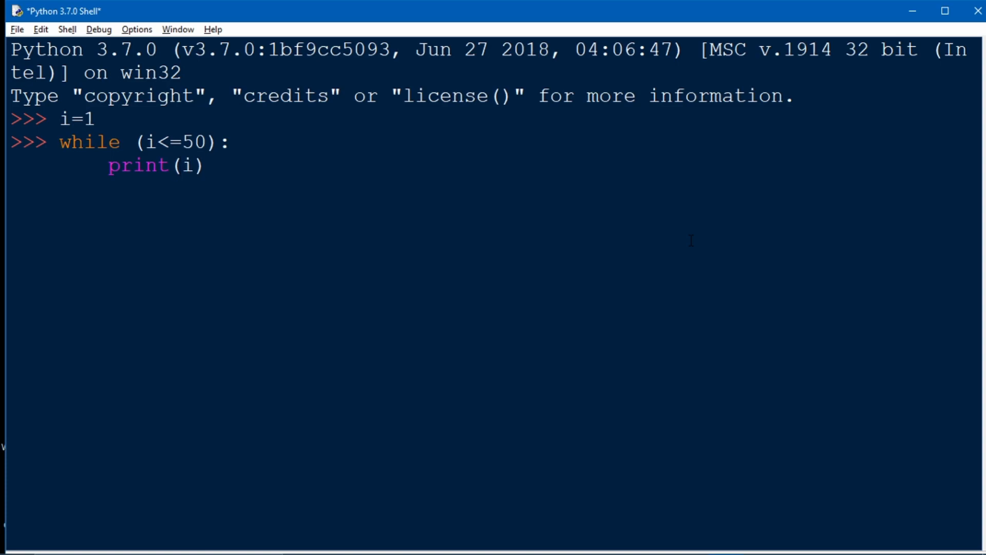
text(if i)
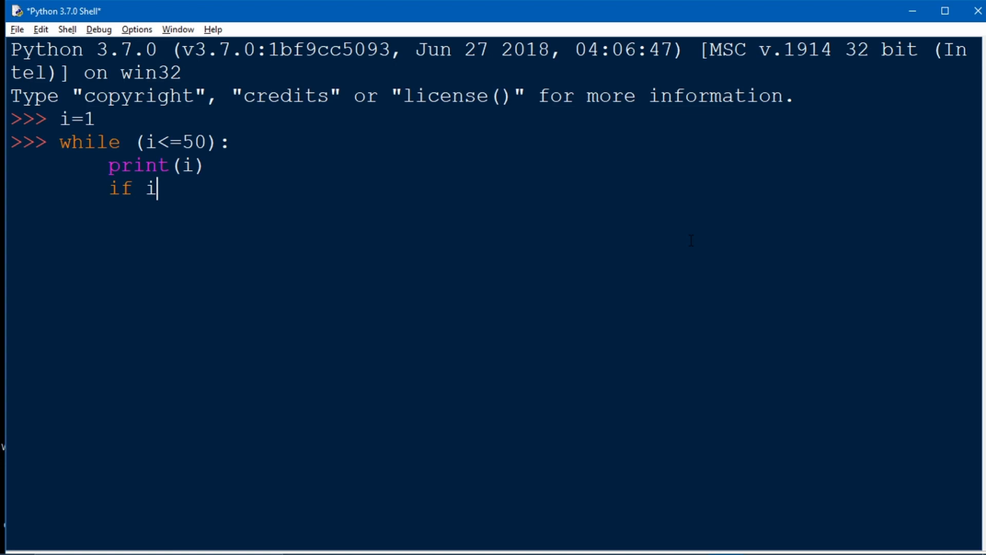
text(==25:)
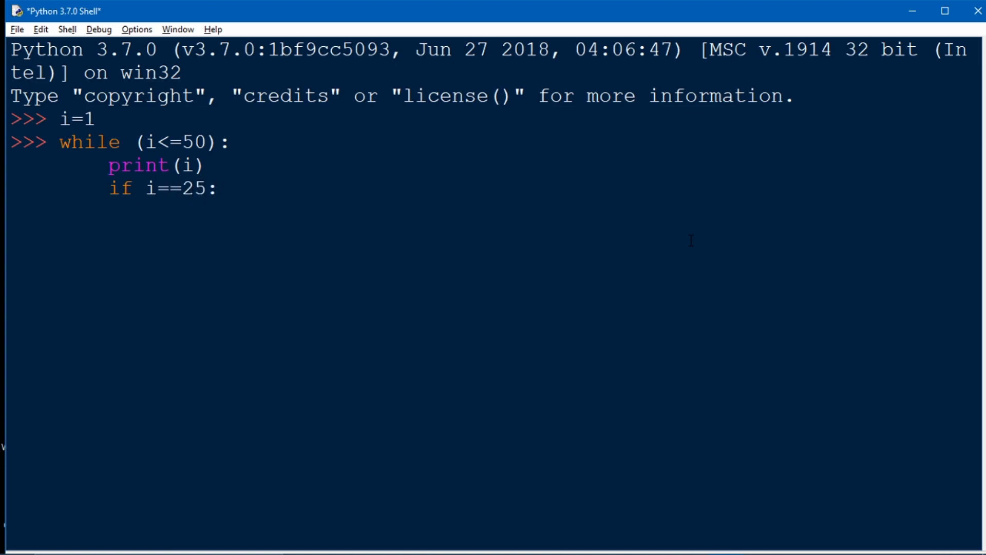
text(break)
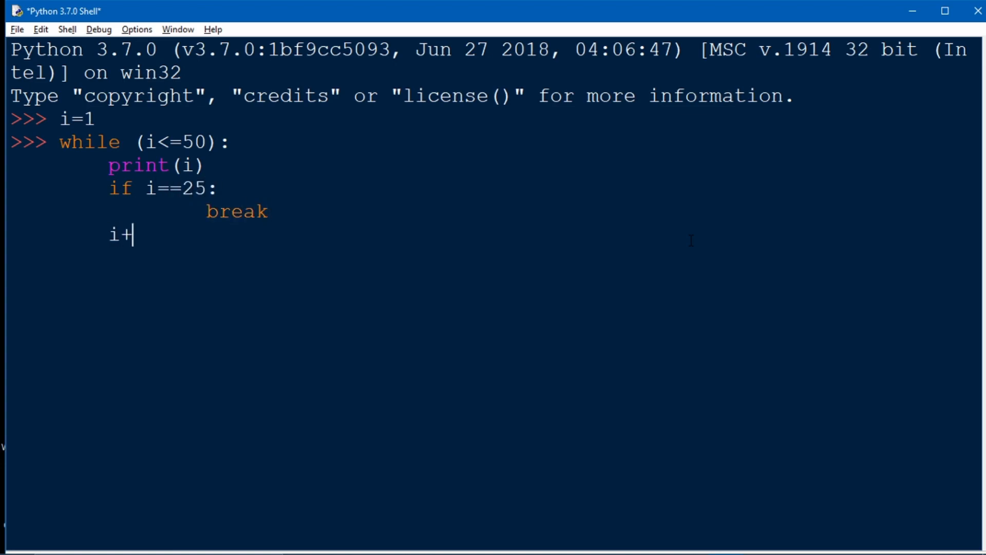
text(=1)
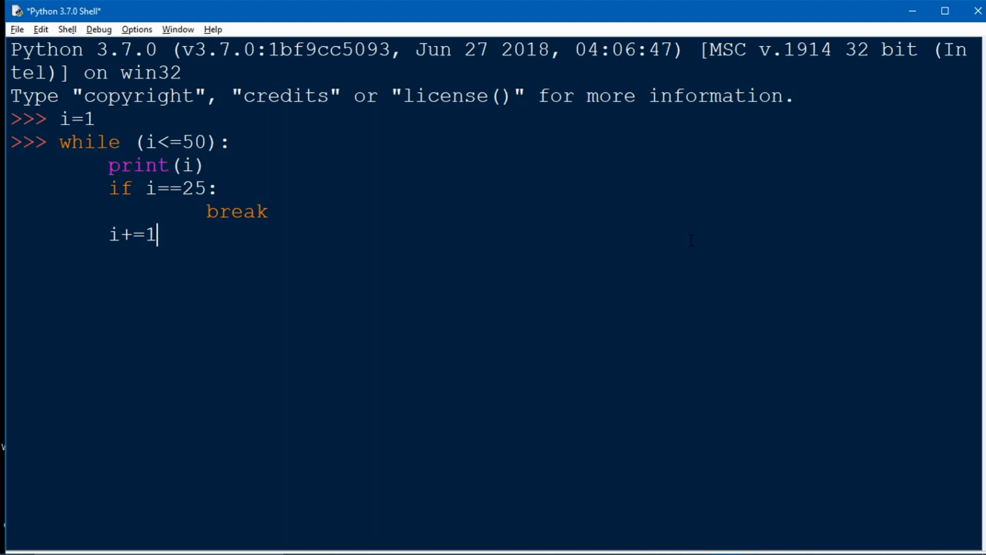
key(Return)
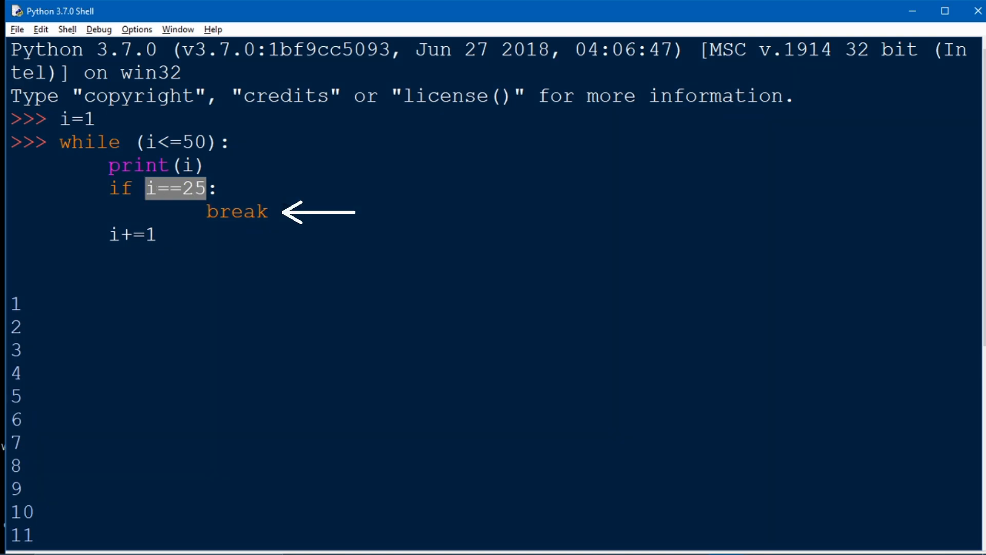
- Highlight the i==25 condition that triggers the break
double_click(236, 211)
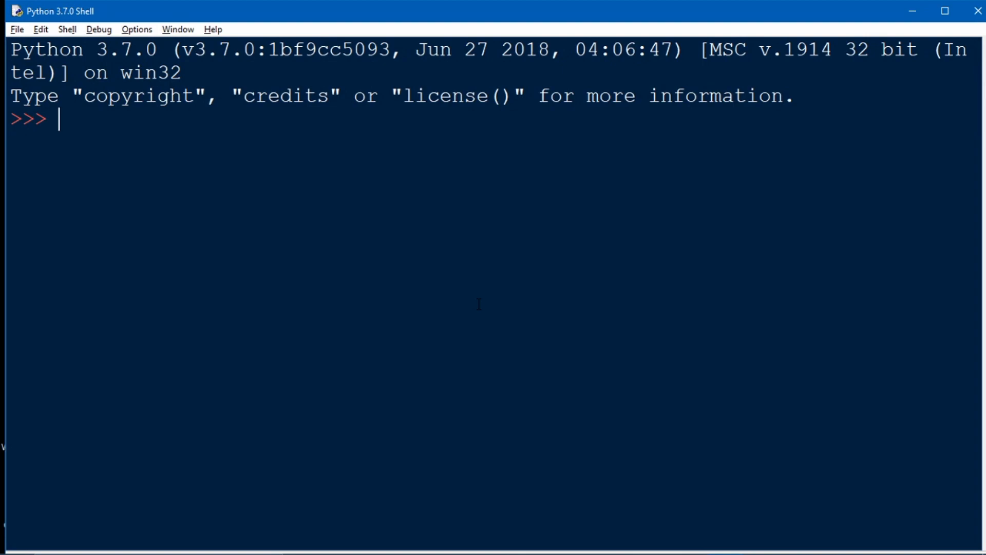
- Enter while 1: x = int(input("Enter a no.")) with if x == 0: break
text(while)
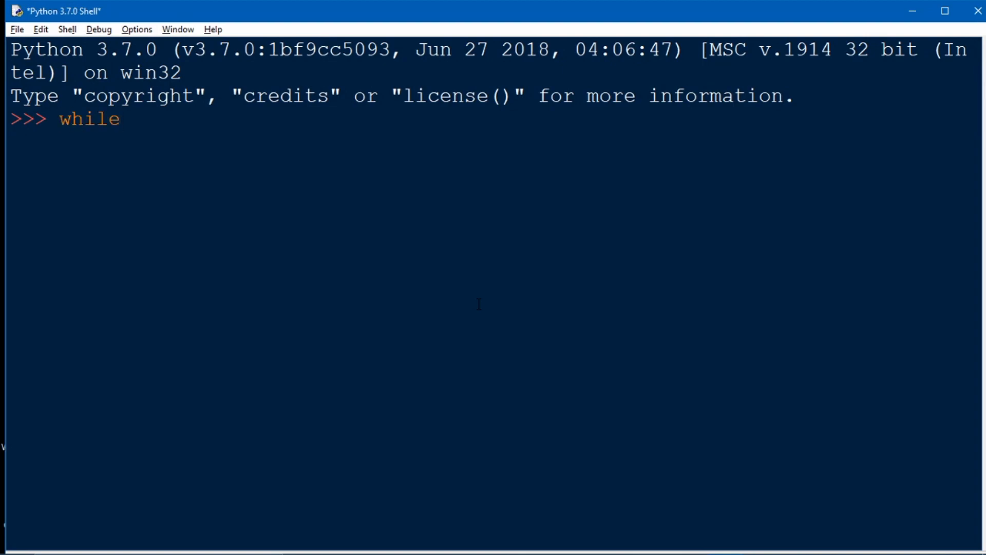
text(1:)
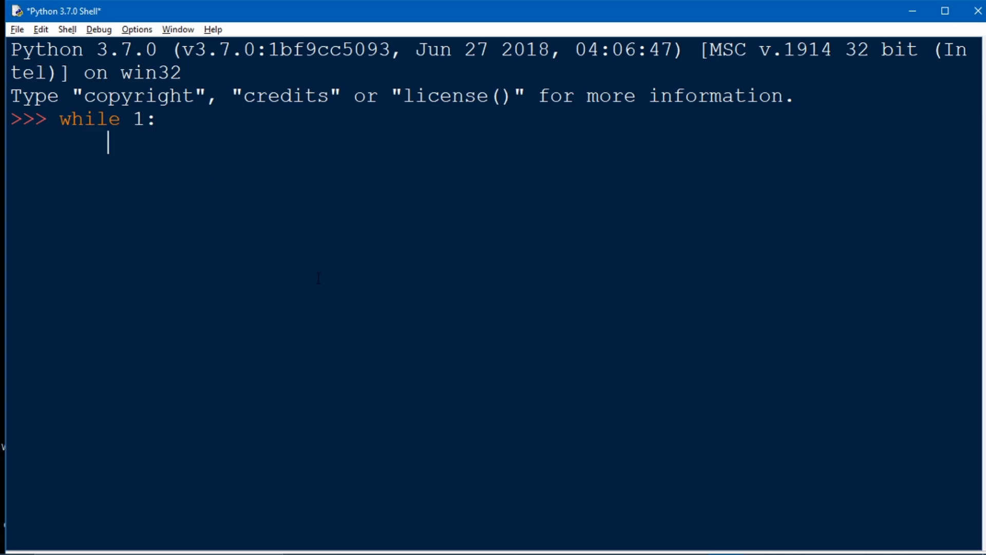
text(x =)
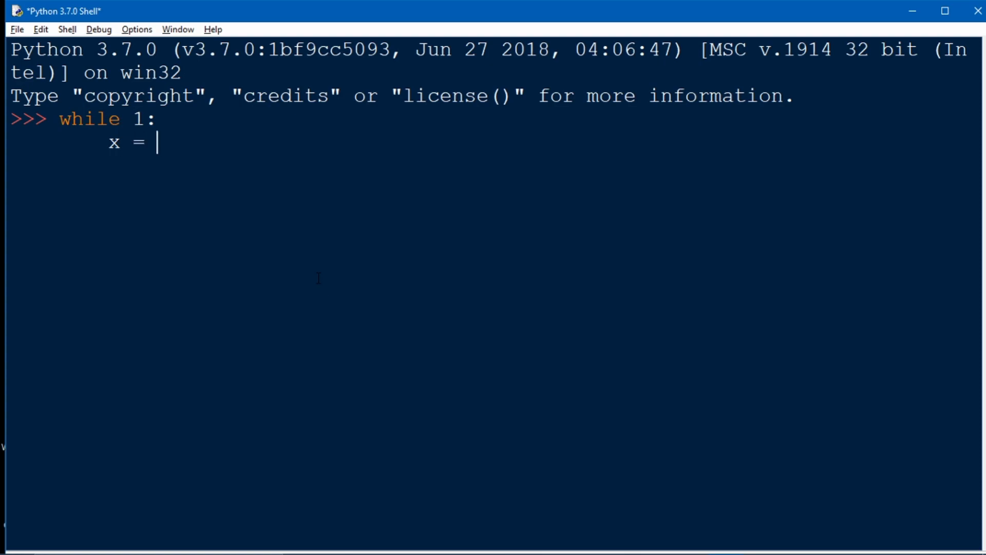
text(in)
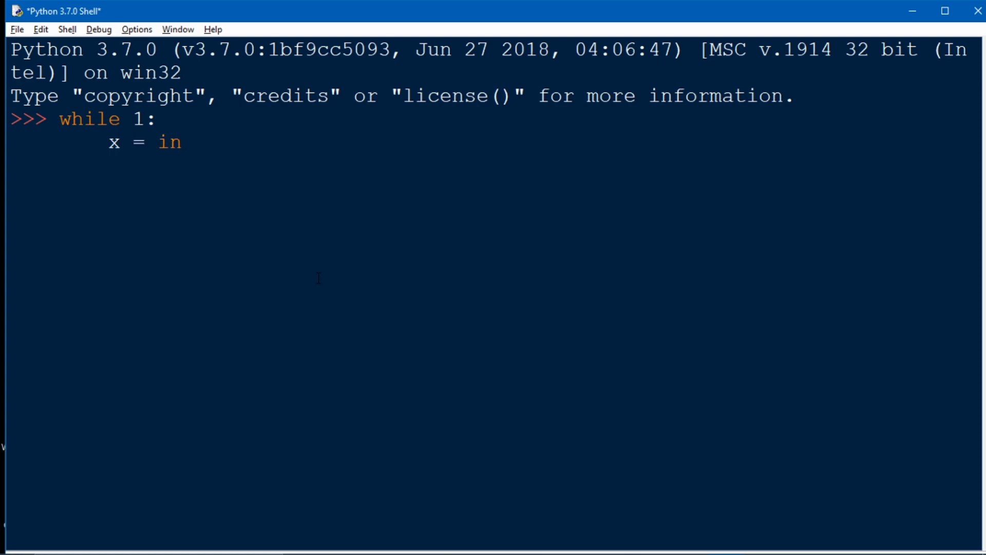
text(t)
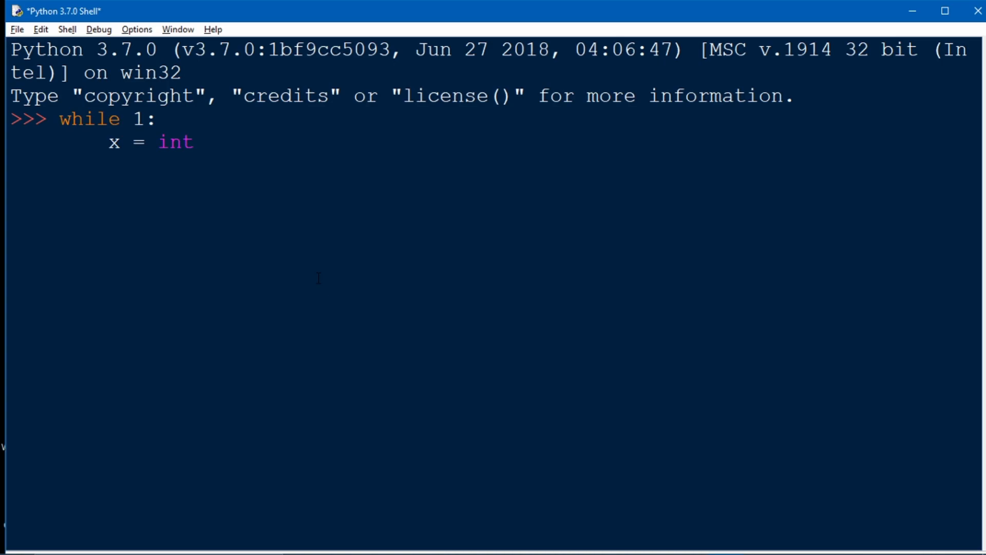
text((input()
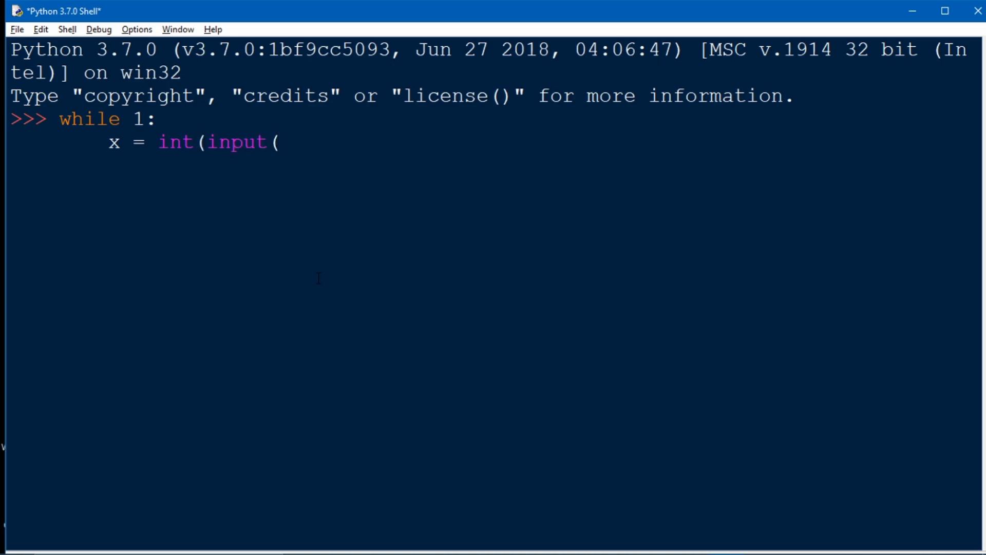
text("Enter a no.)
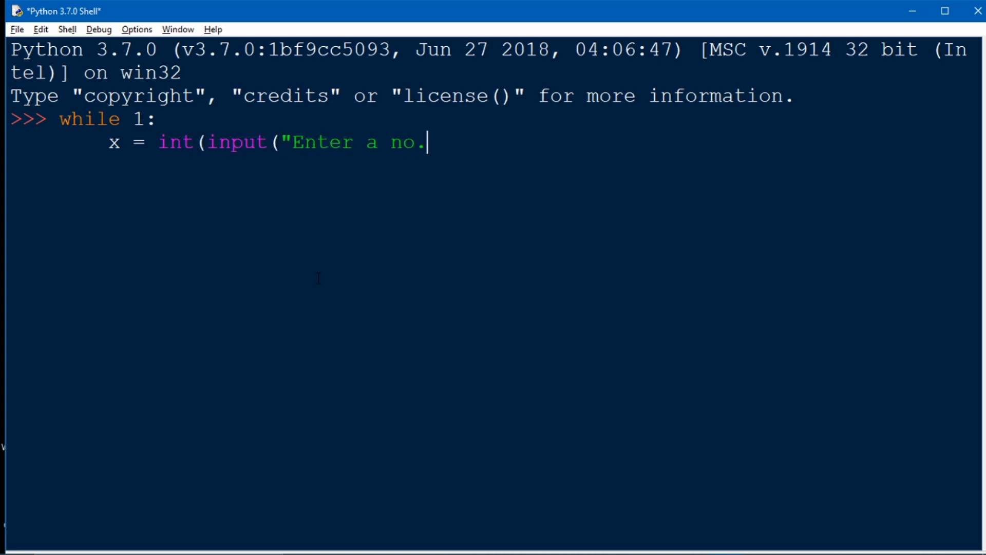
text(")))
text(i)
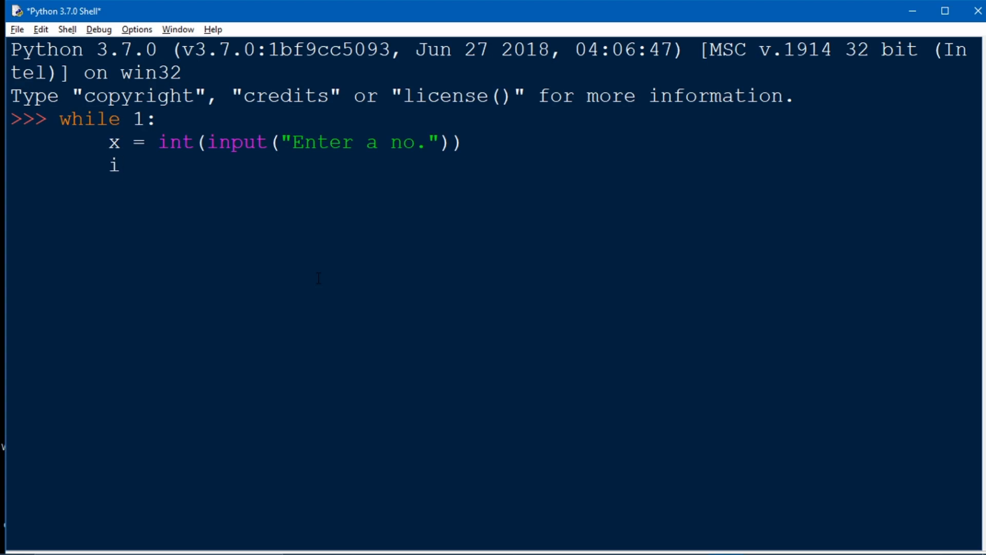
text(f x ==)
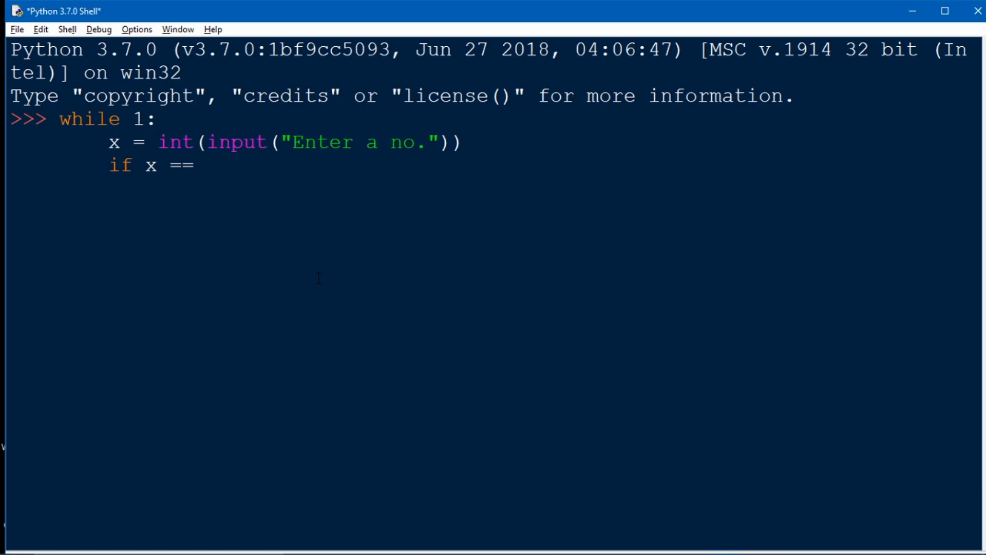
text(0:)
text(break)
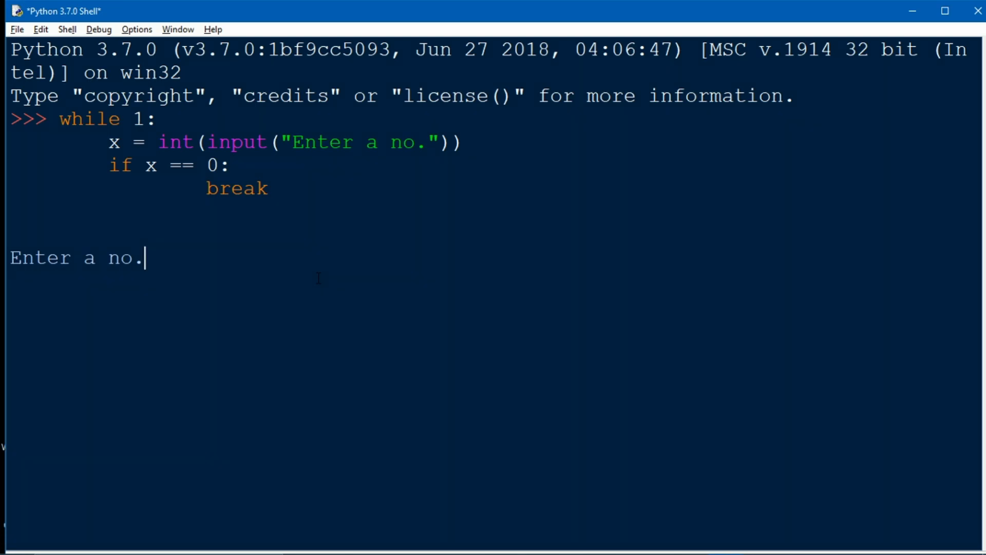
- Feed 5, 9 and 5 to the 'Enter a no.' prompt and end the loop
text(5)
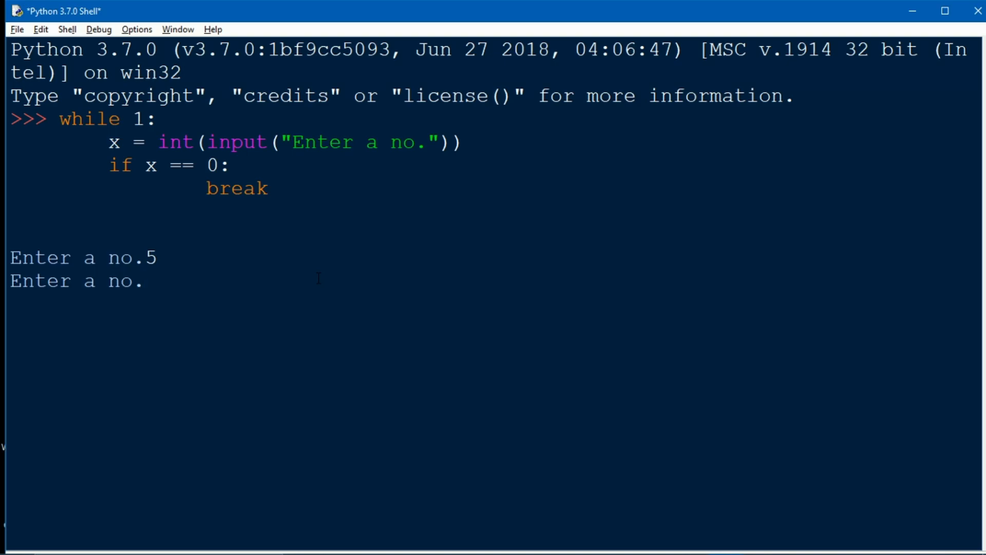
text(9)
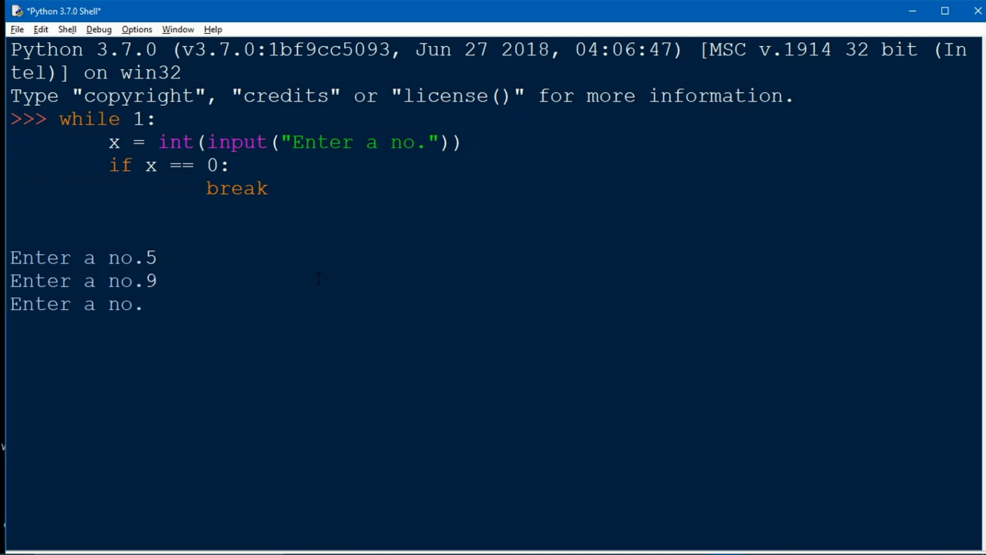
text(5)
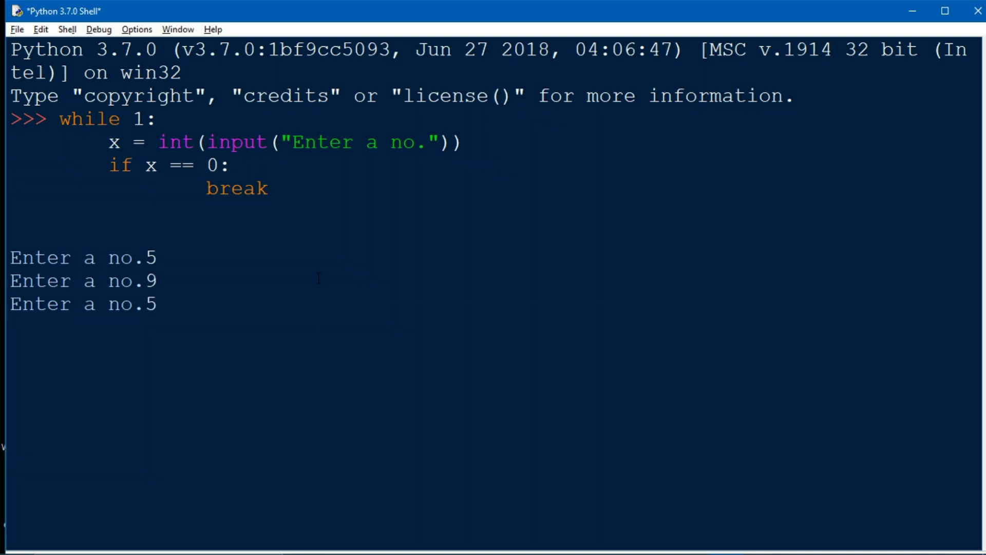
key(enter)
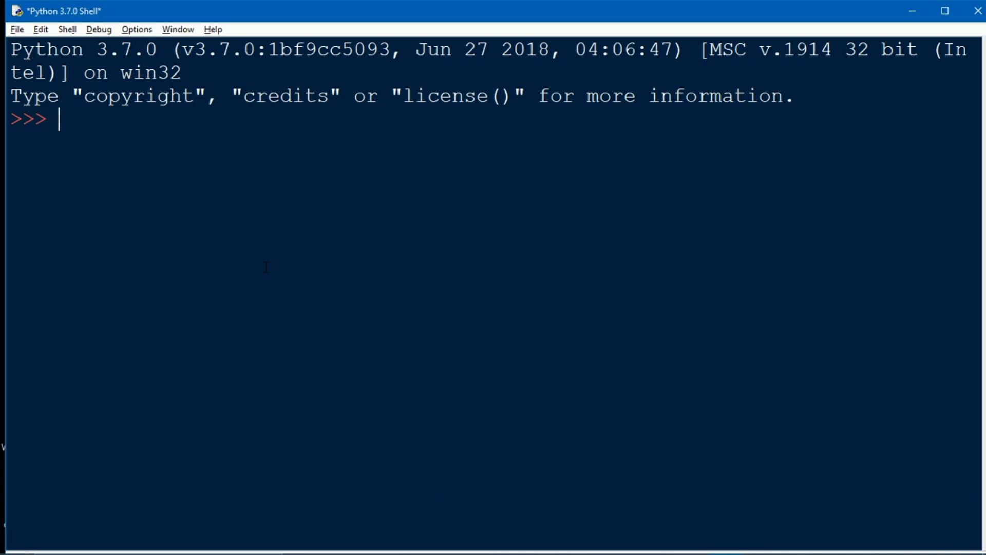
- Set i = 1 and write the while (i<=50): loop header
text(i)
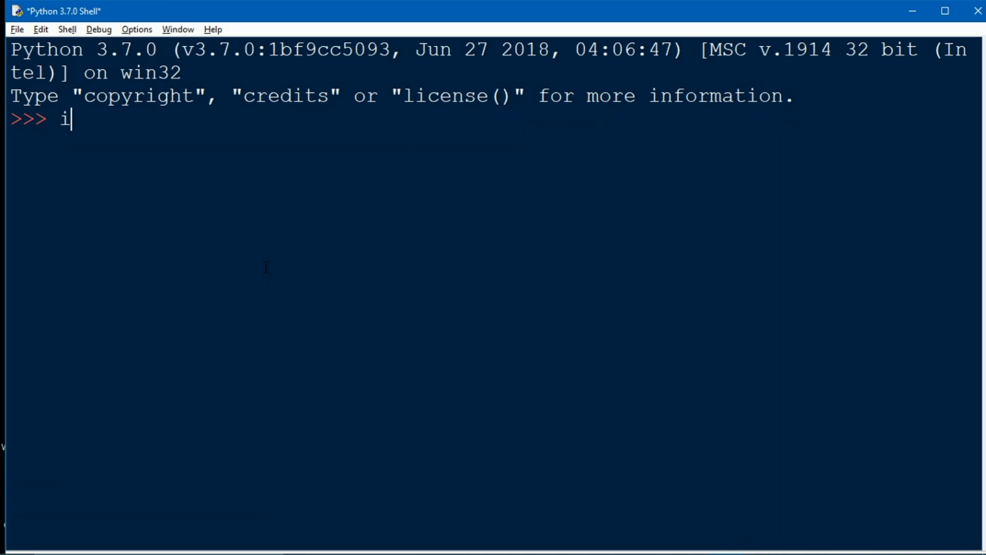
text(=)
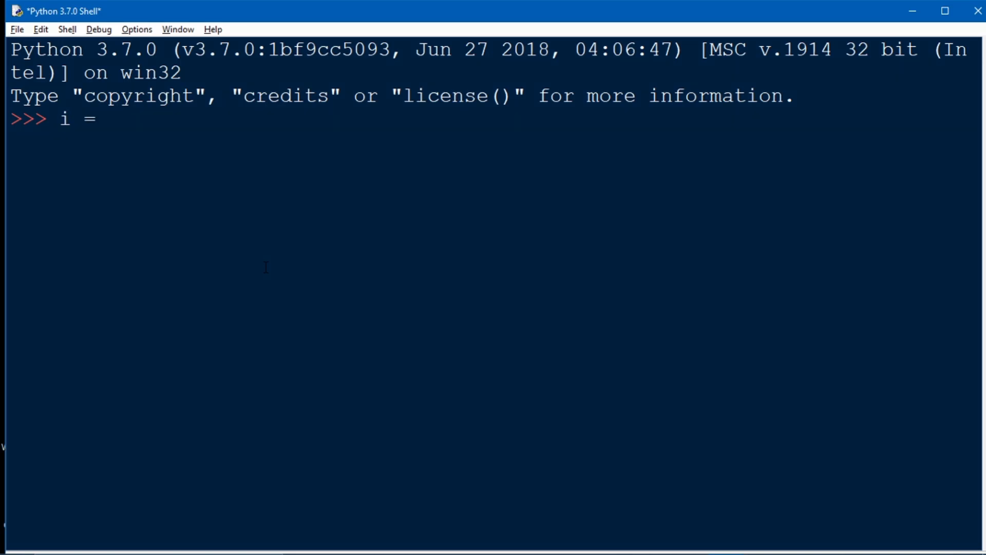
text(1)
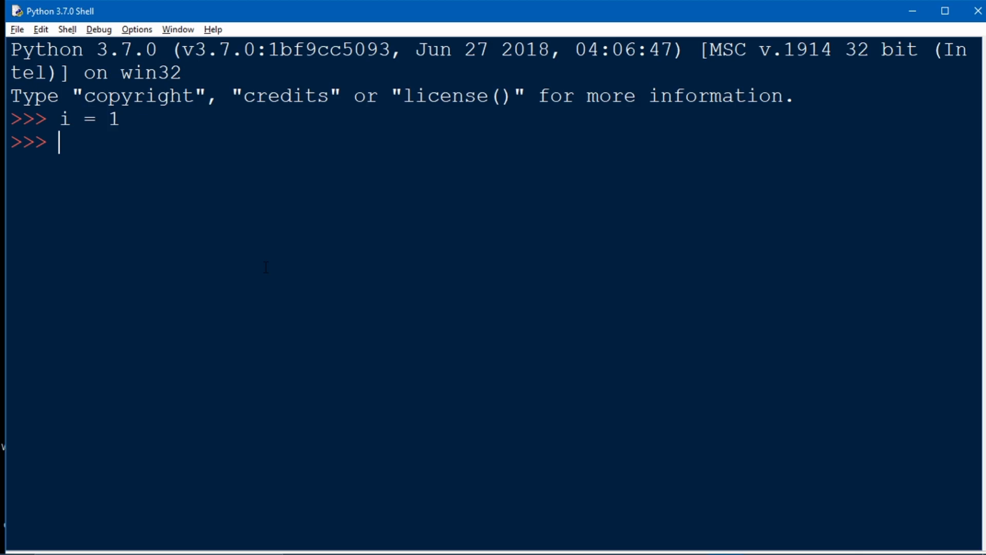
text(while)
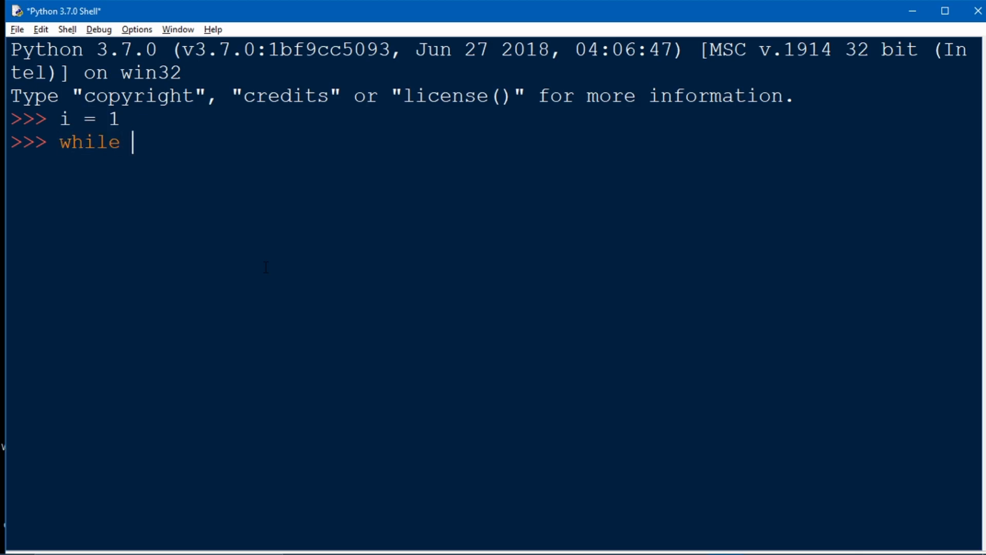
text(()
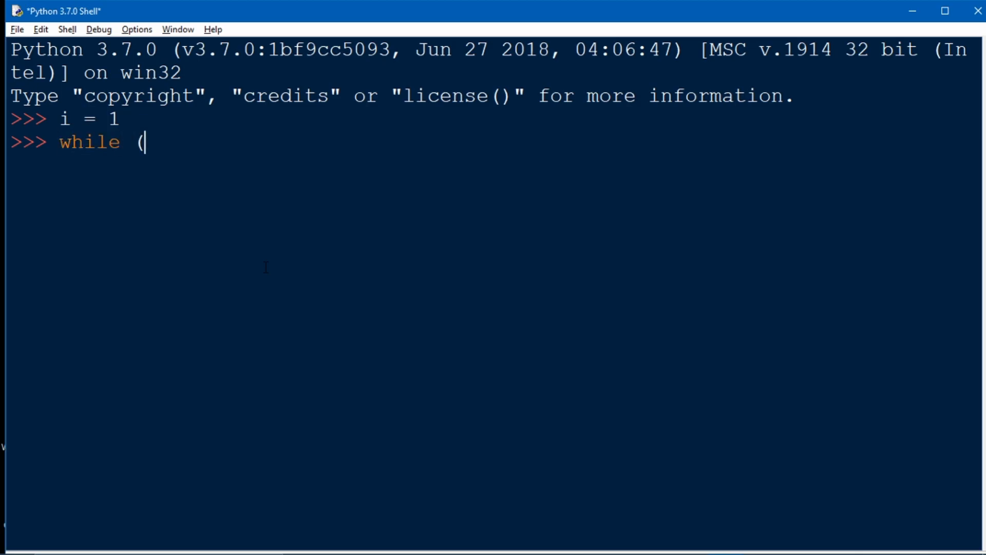
text(i<)
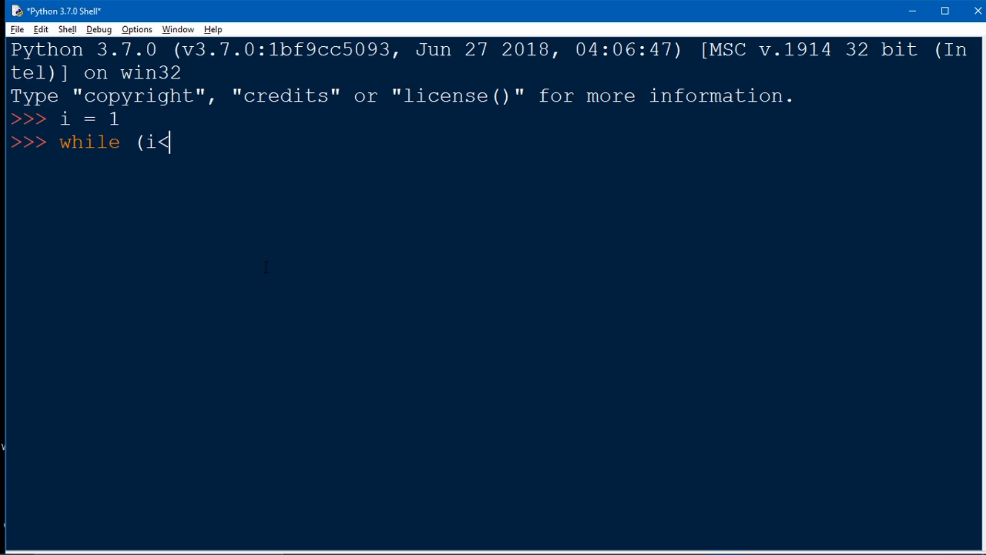
text(=50)
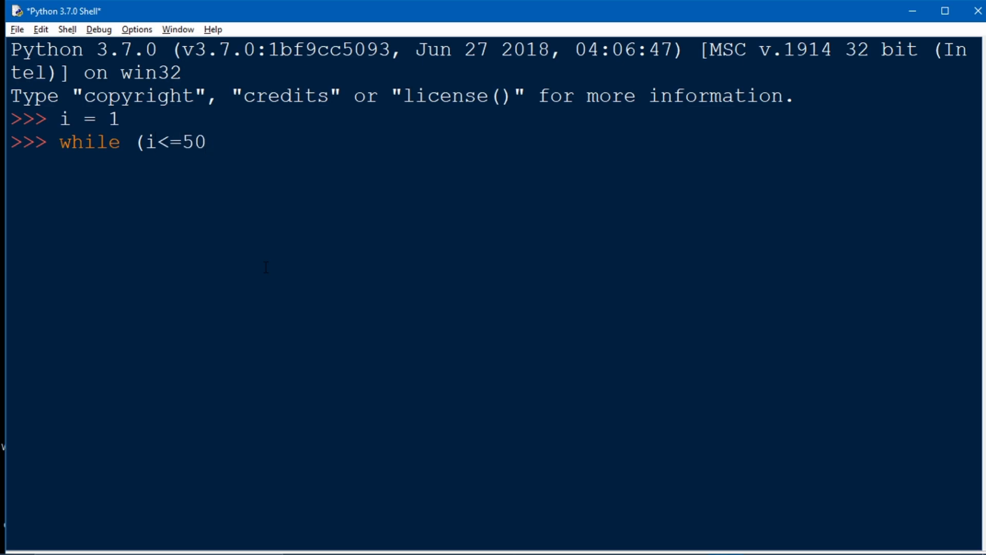
text():)
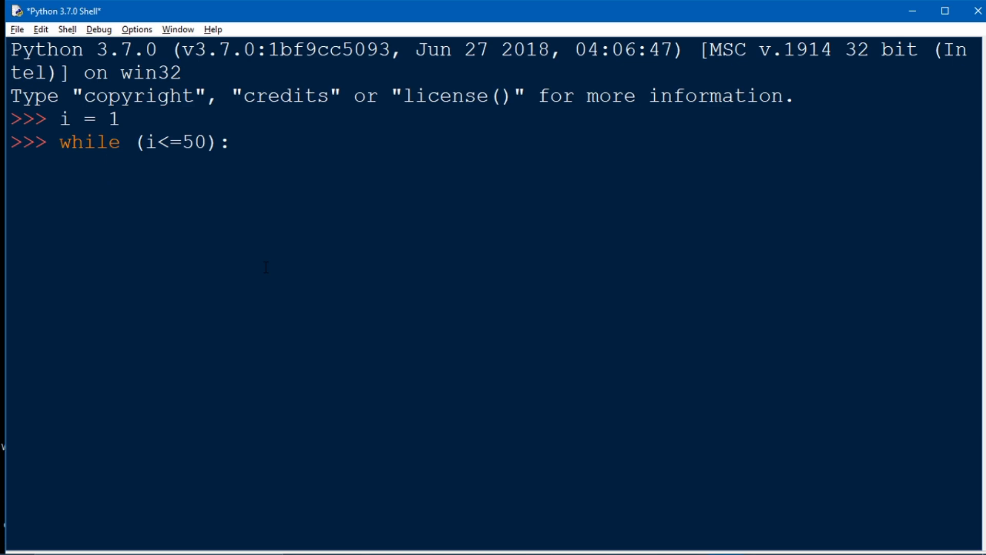
- Add the body: i=i+1, if i<25: continue, and print(i)
text(i)
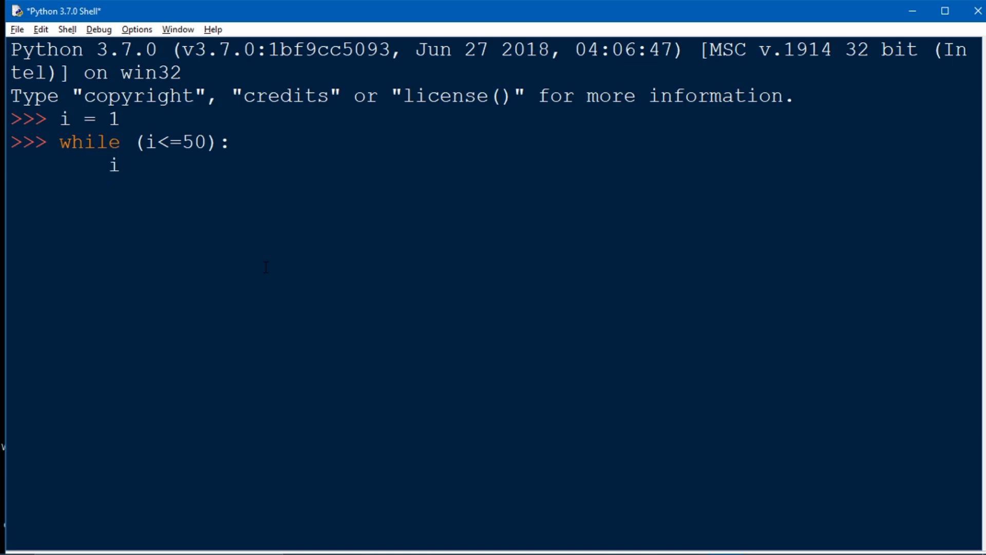
text(=i+1)
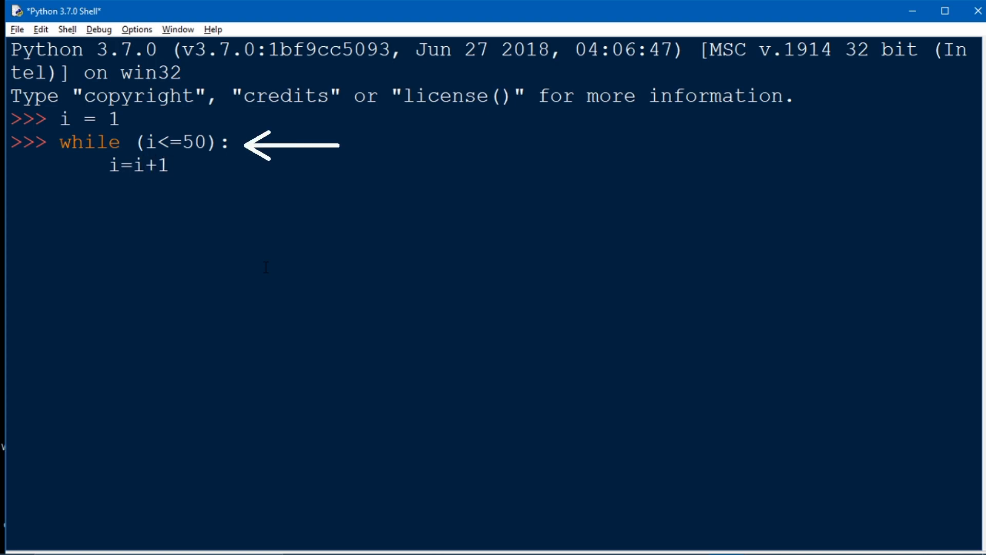
text(if)
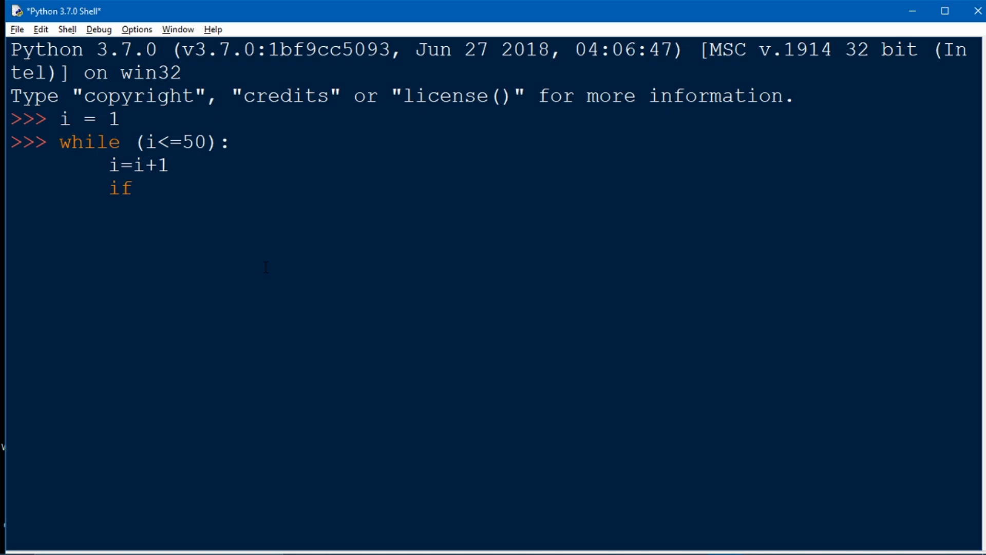
text(i)
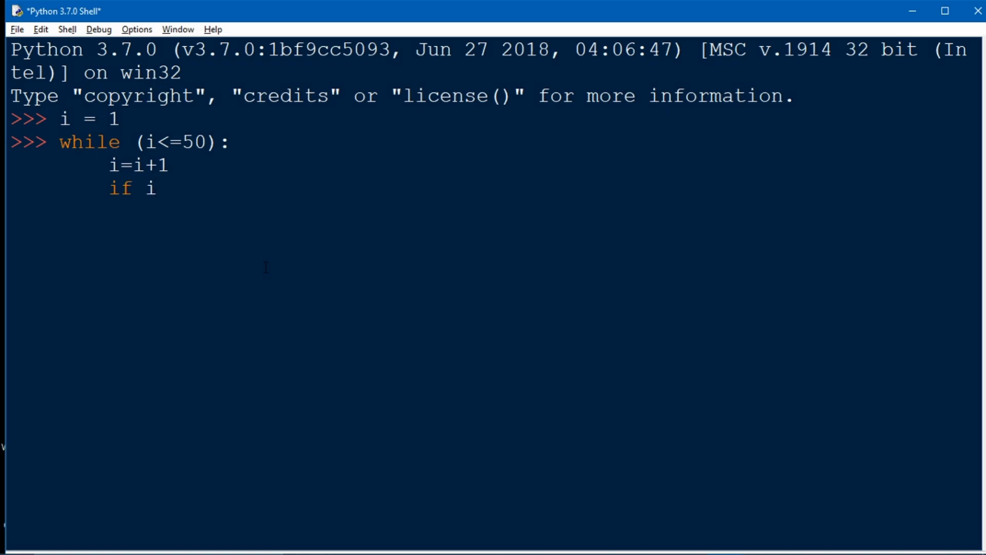
text(<25)
text(co)
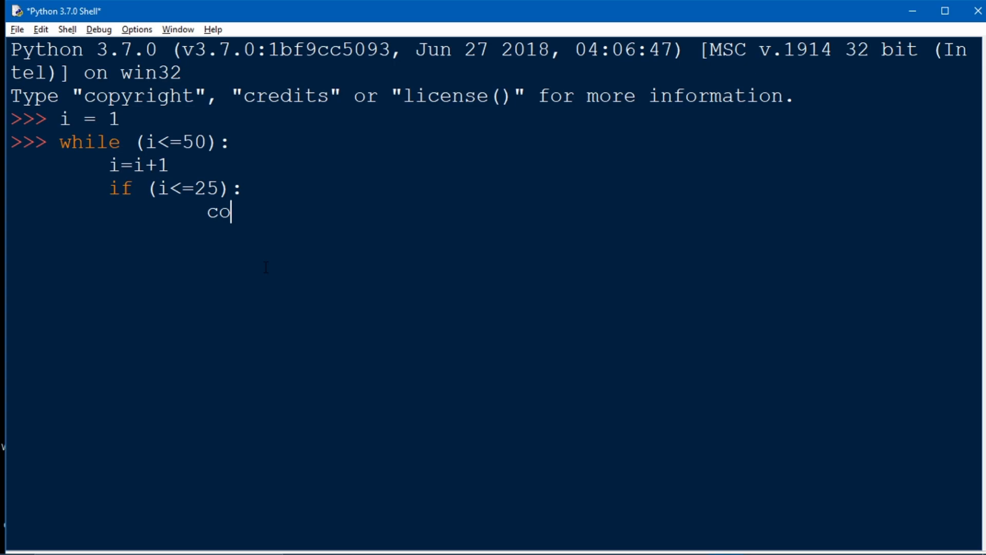
text(ntinue)
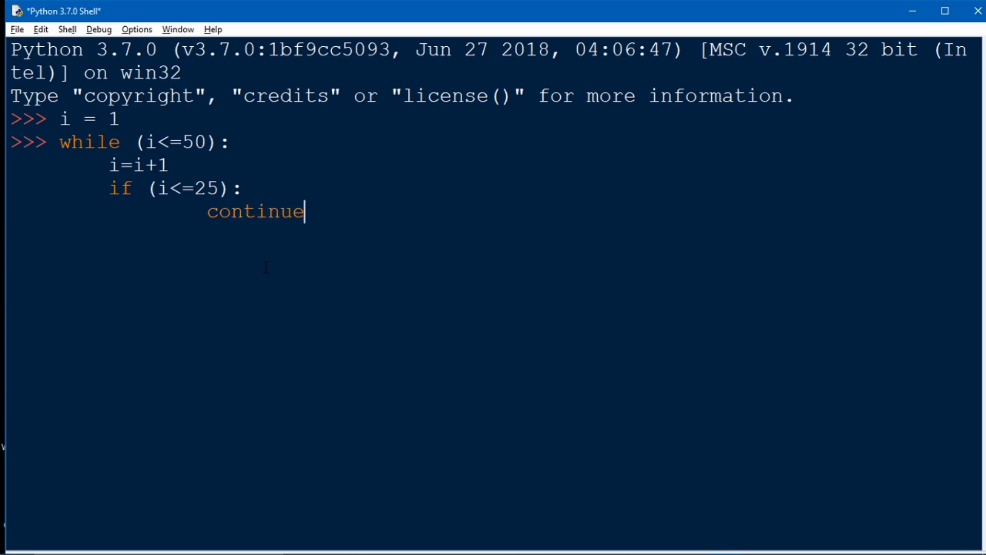
text(print)
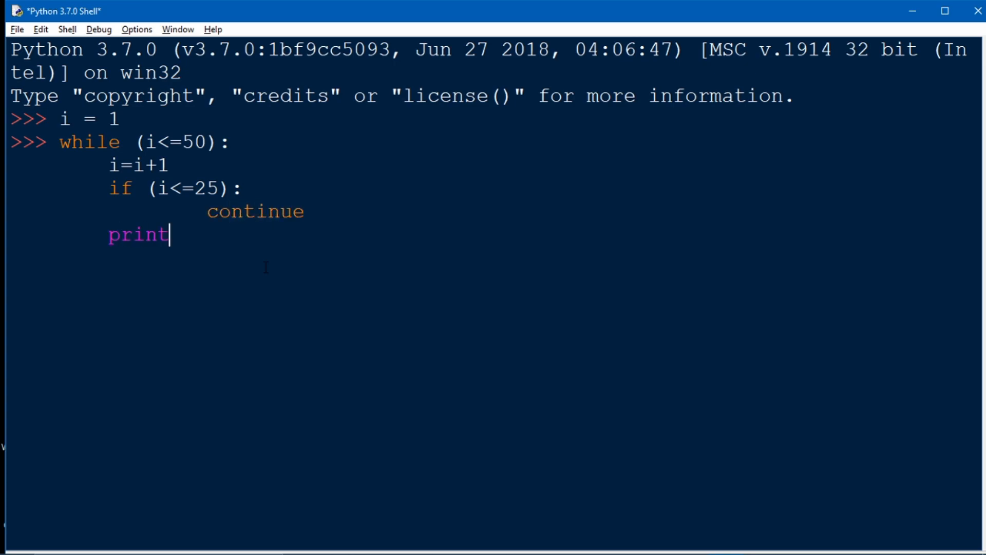
text((i))
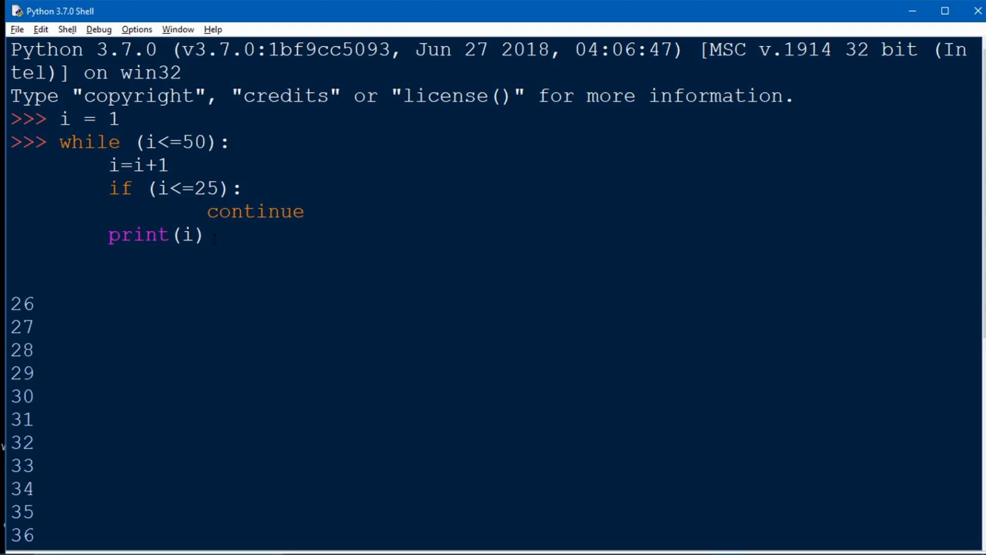
- Scroll the output to confirm it ends at 51, then close the IDLE shell
drag(107, 234, 205, 234)
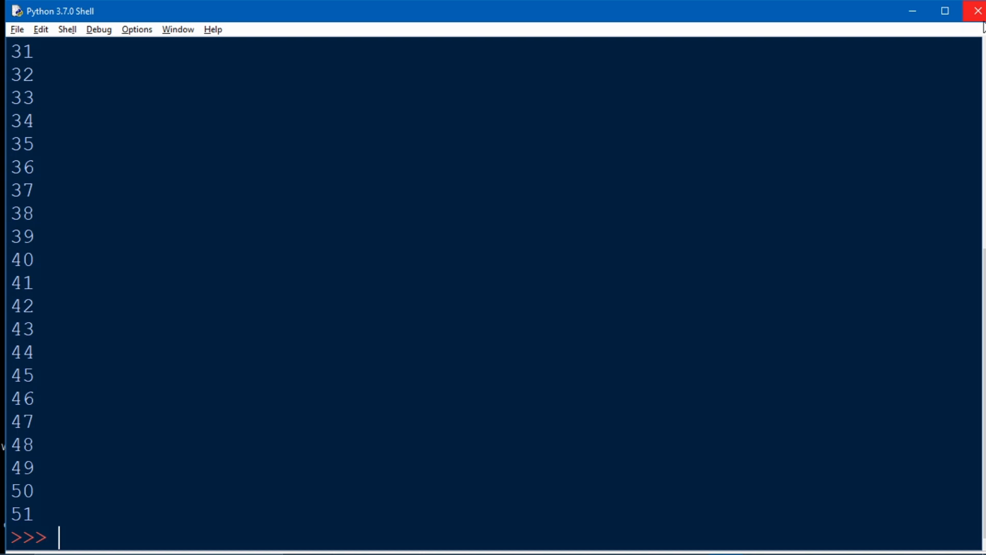
click(975, 12)
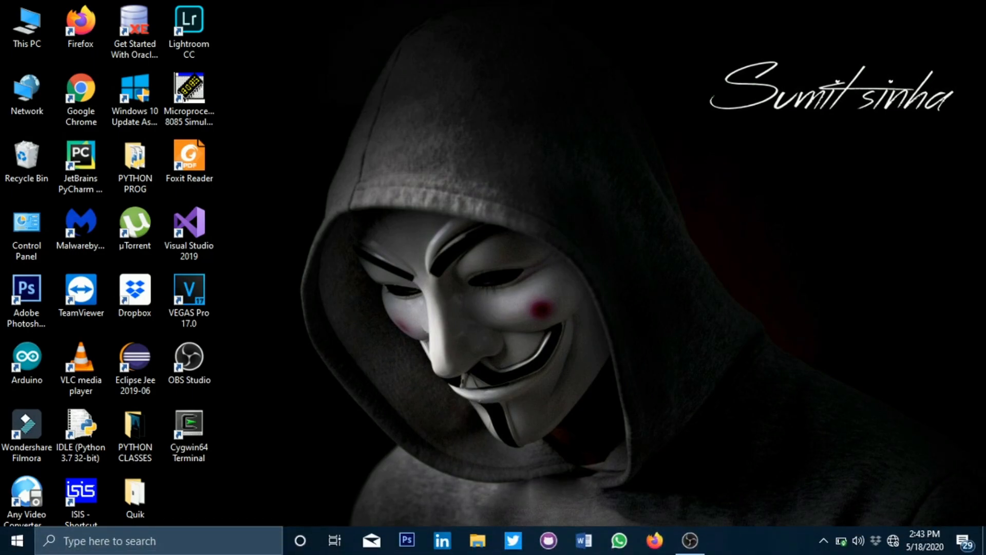
mouse_move(781, 543)
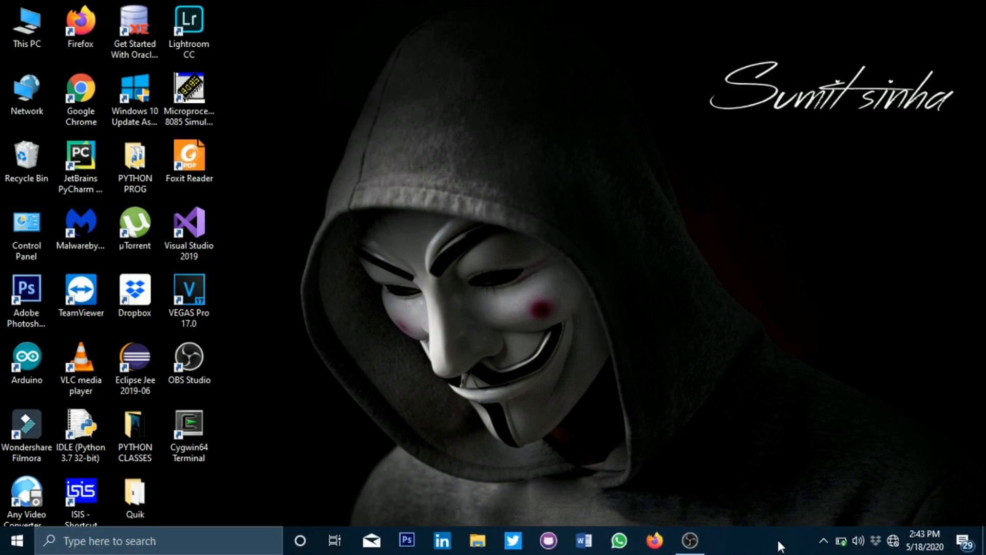